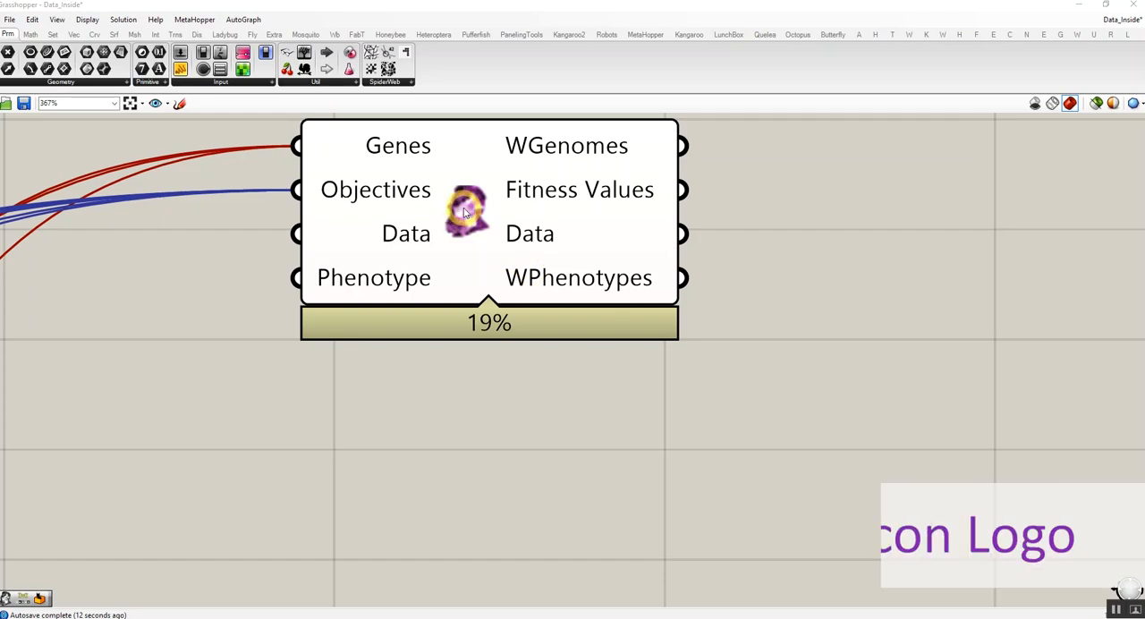
{"action": "mouse_move", "coordinate": [466, 211]}
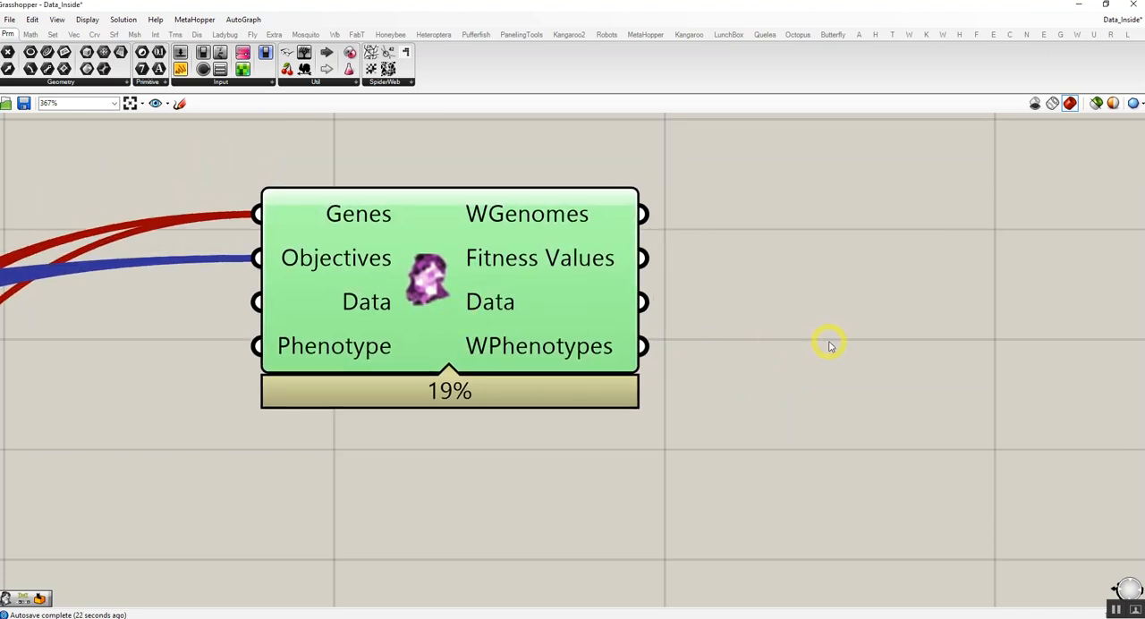
- Show the second, unwired Wallacei X component with a gray icon below the first
{"action": "left_click", "coordinate": [594, 174]}
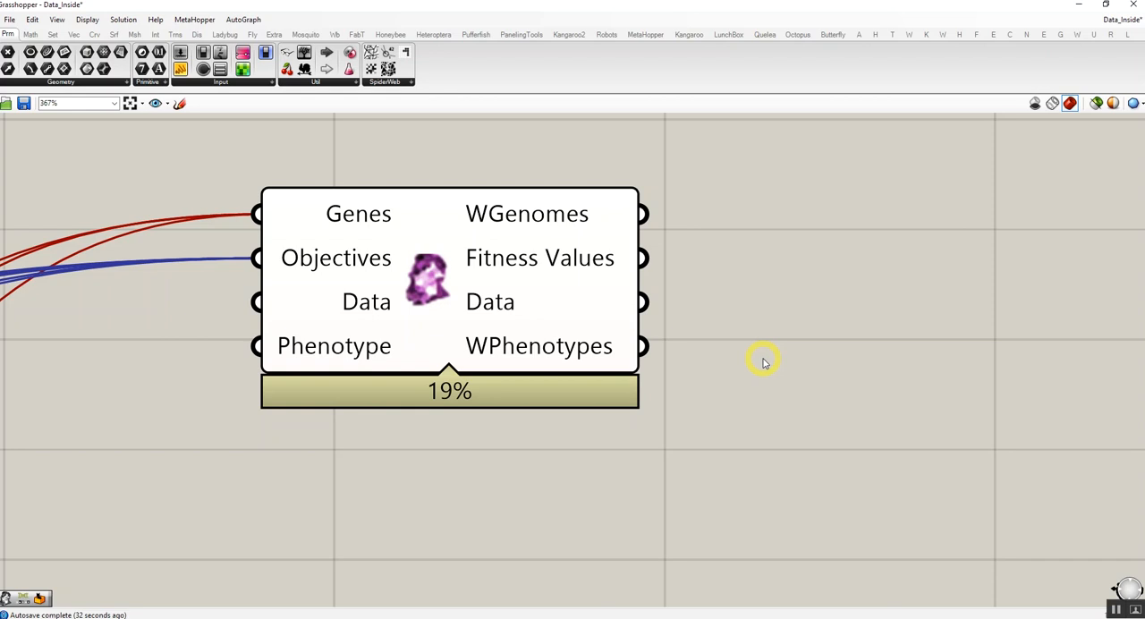
{"action": "mouse_move", "coordinate": [761, 367]}
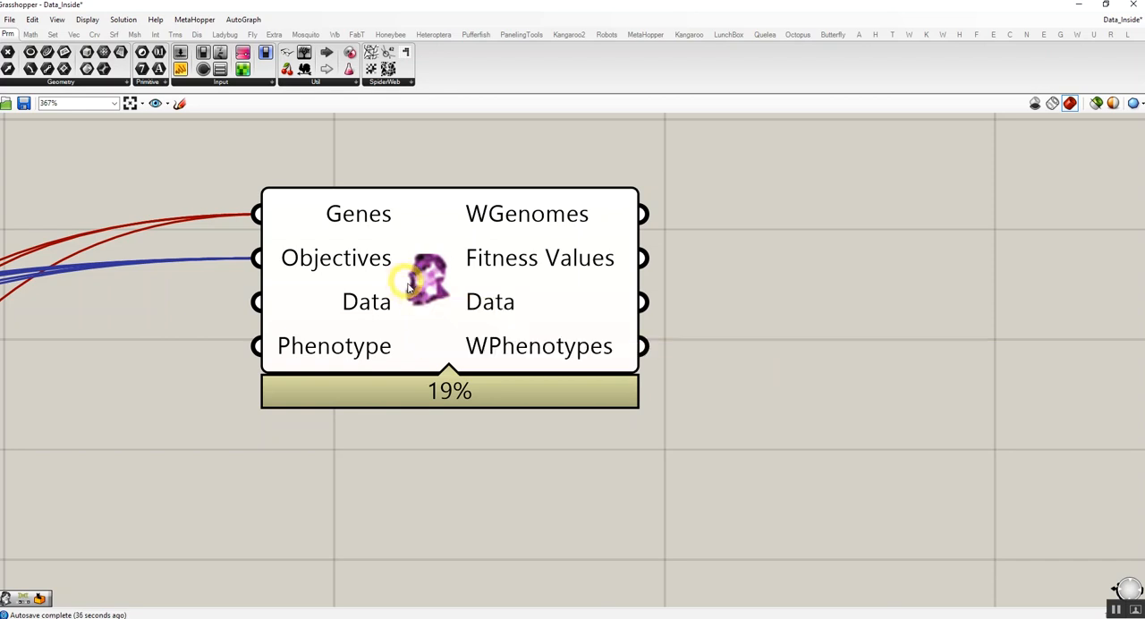
{"action": "mouse_move", "coordinate": [555, 301]}
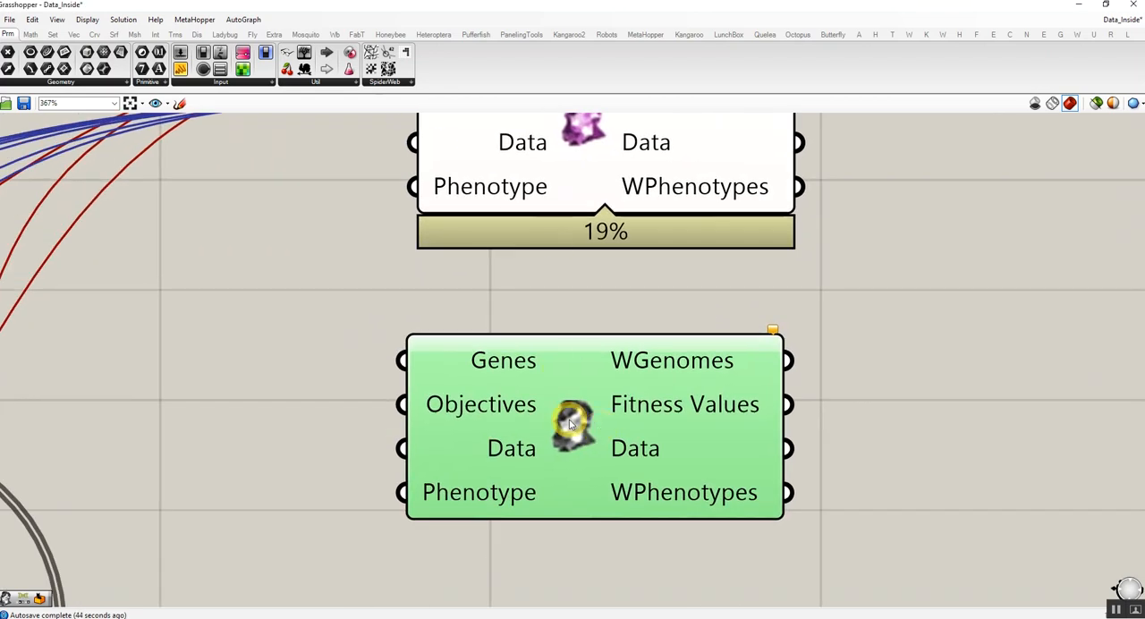
{"action": "mouse_move", "coordinate": [576, 426]}
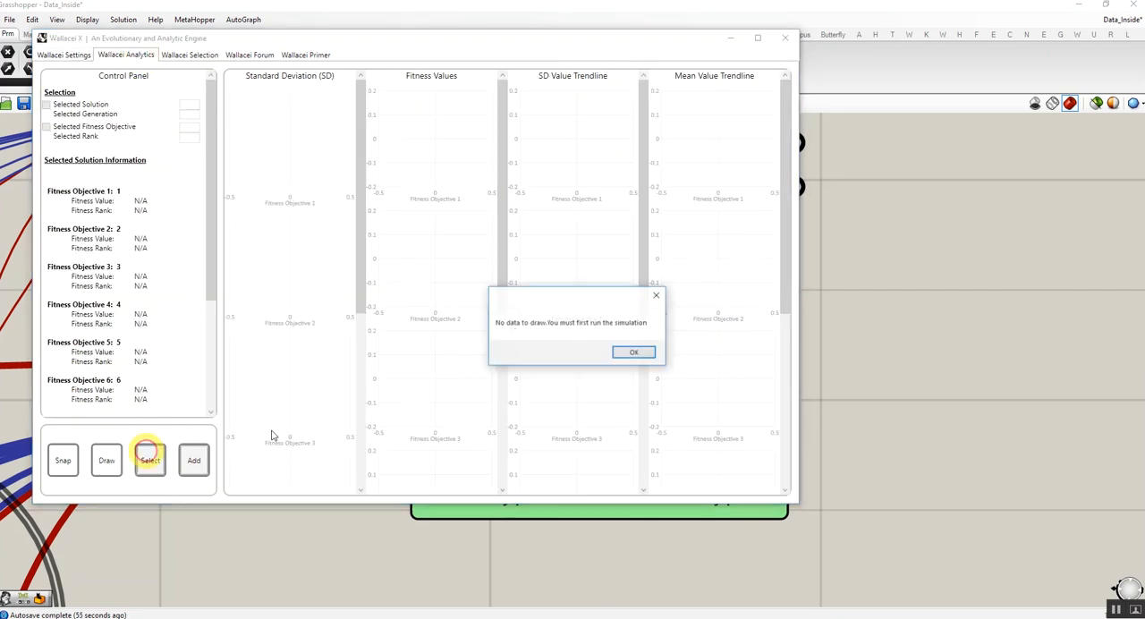
- Attempt to draw analytics with no simulation data, getting the no-data warning
{"action": "left_click", "coordinate": [190, 54]}
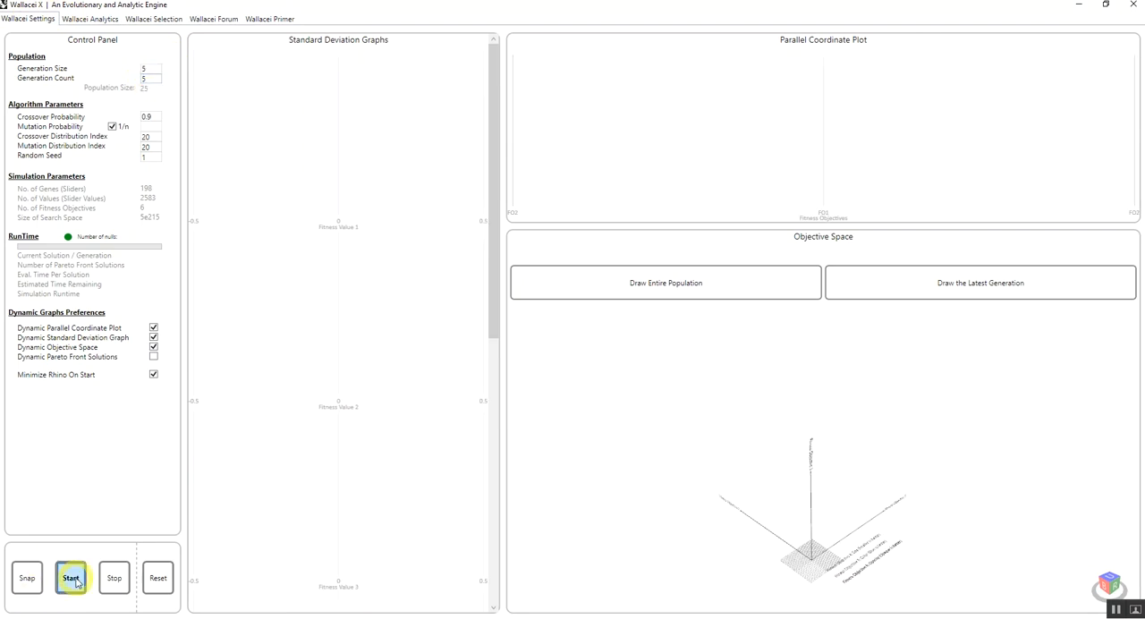
- Start the evolutionary simulation from the settings page so results are plotted
{"action": "left_click", "coordinate": [71, 576]}
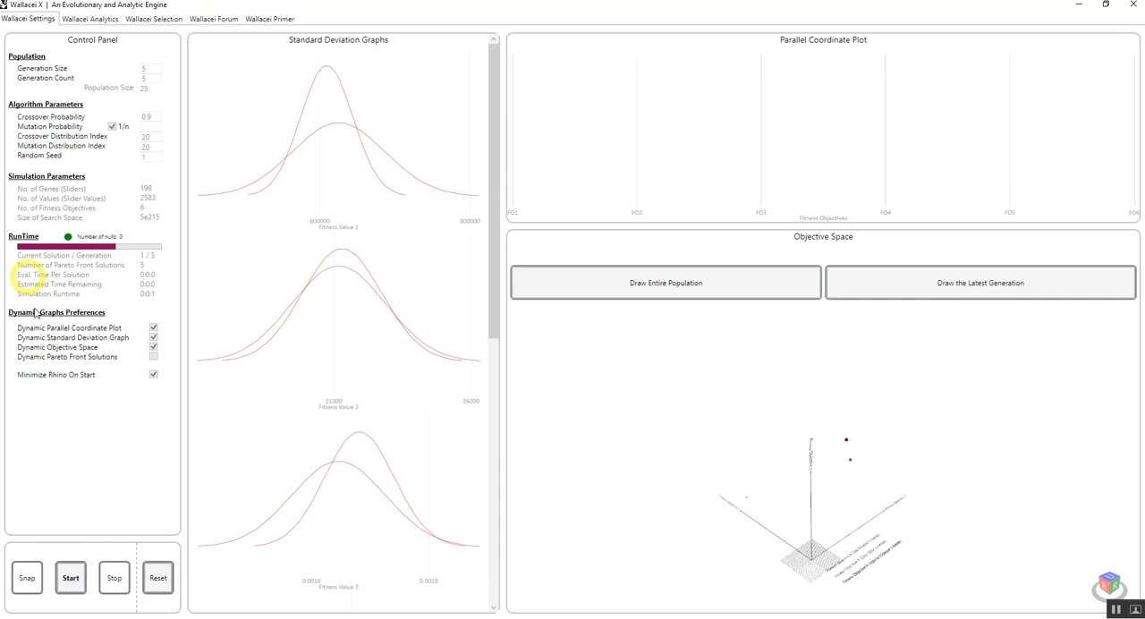
{"action": "left_click", "coordinate": [70, 576]}
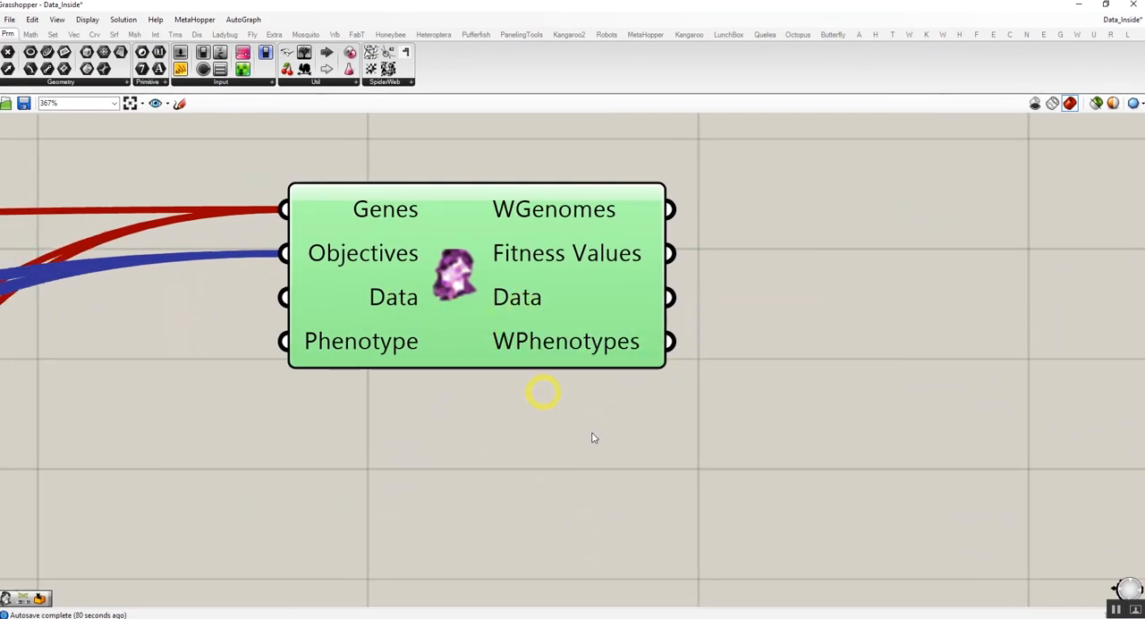
{"action": "mouse_move", "coordinate": [465, 324]}
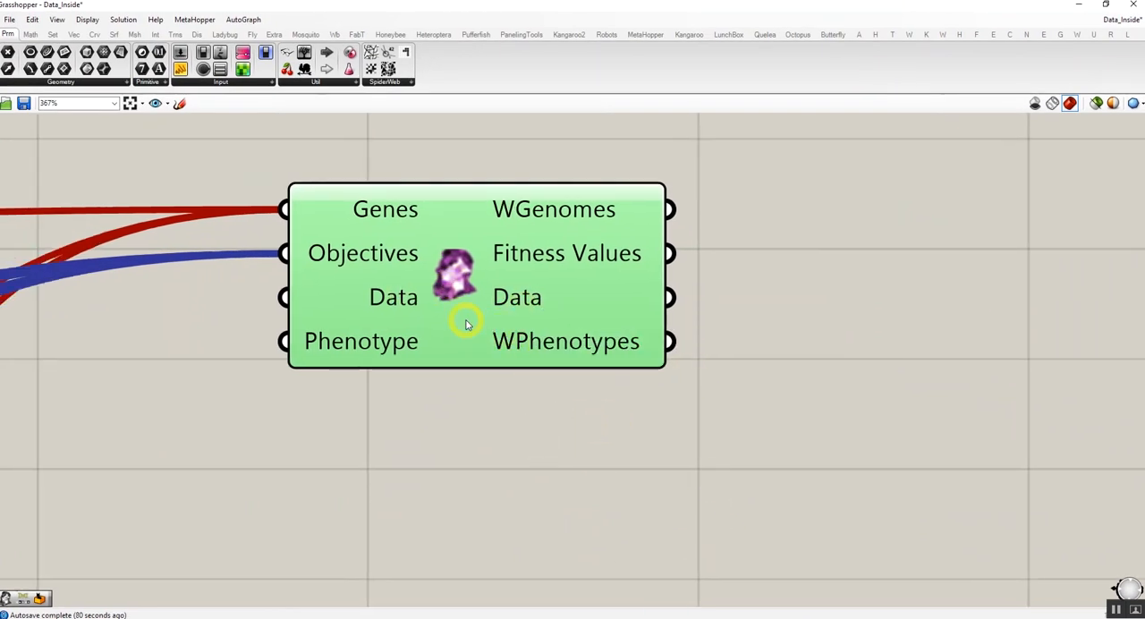
{"action": "mouse_move", "coordinate": [465, 323]}
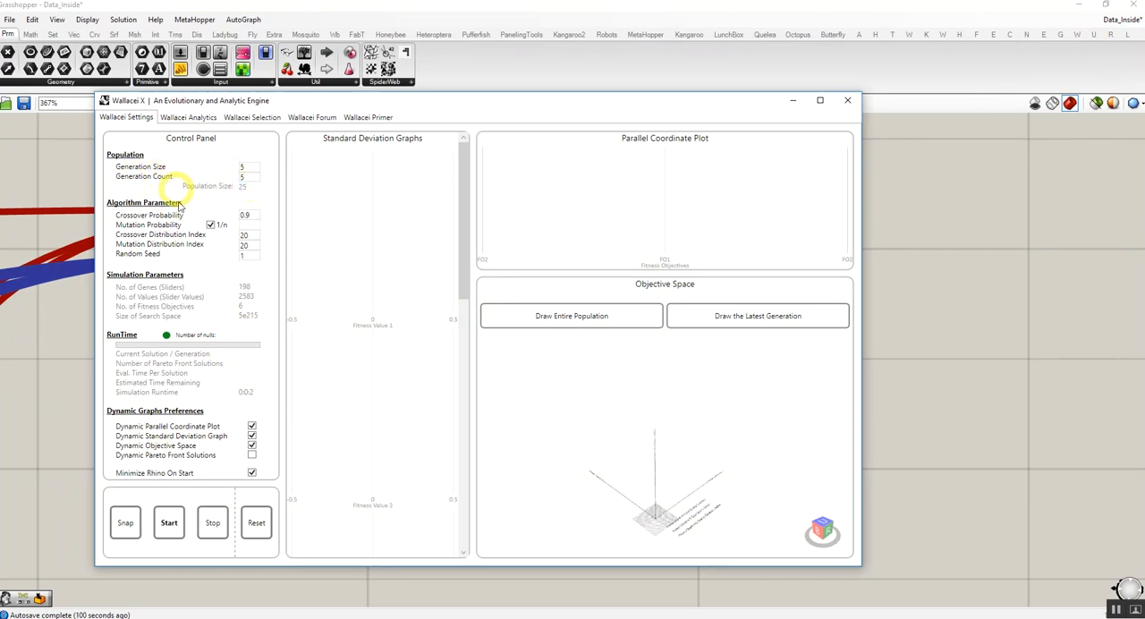
{"action": "mouse_move", "coordinate": [254, 393]}
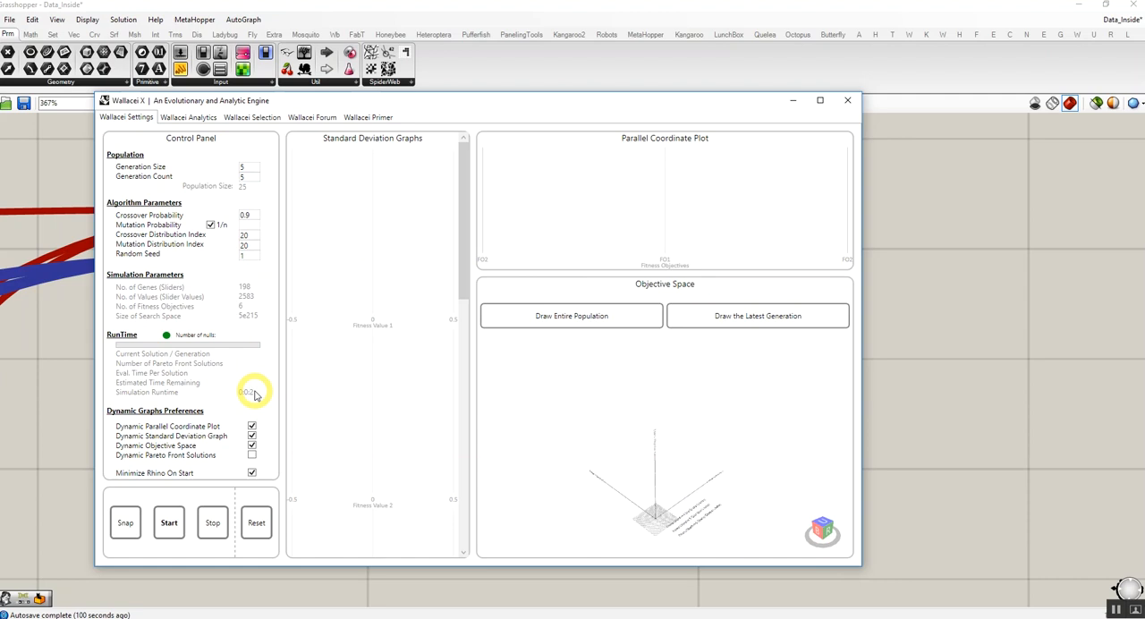
- Draw the parallel coordinate plot from the stored results on the selection page, then close Wallacei X
{"action": "left_click", "coordinate": [188, 118]}
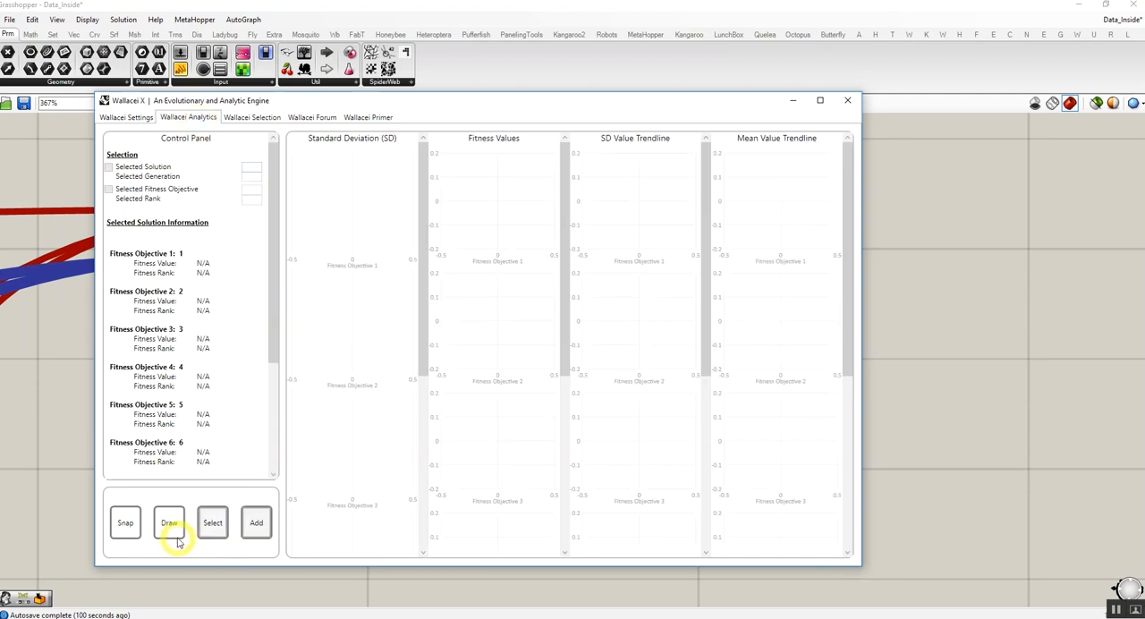
{"action": "left_click", "coordinate": [251, 118]}
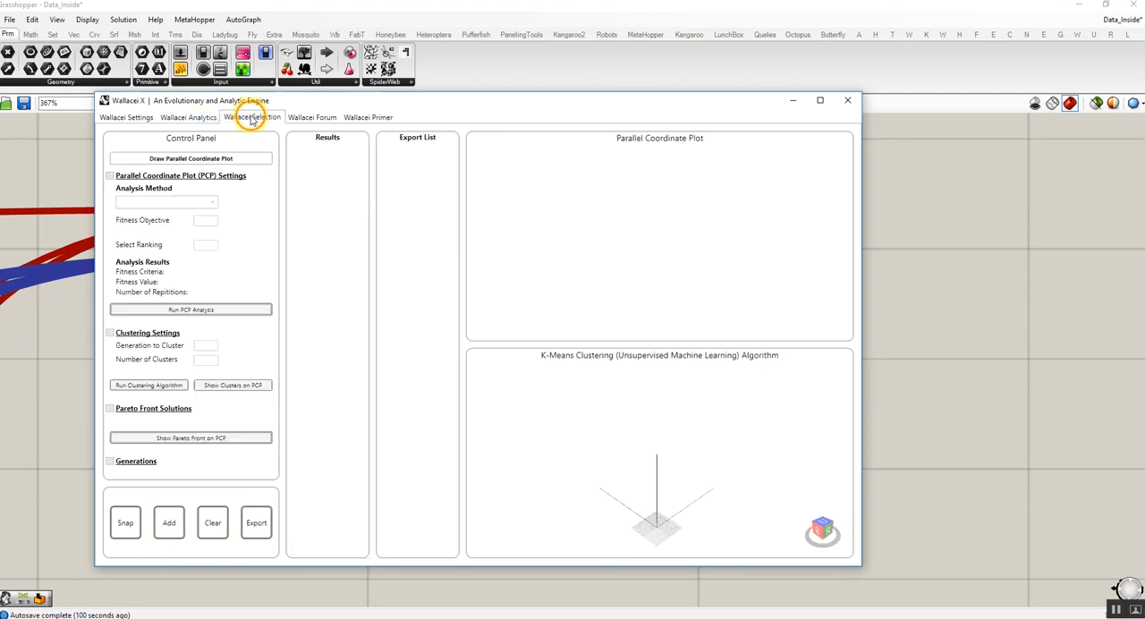
{"action": "left_click", "coordinate": [189, 157]}
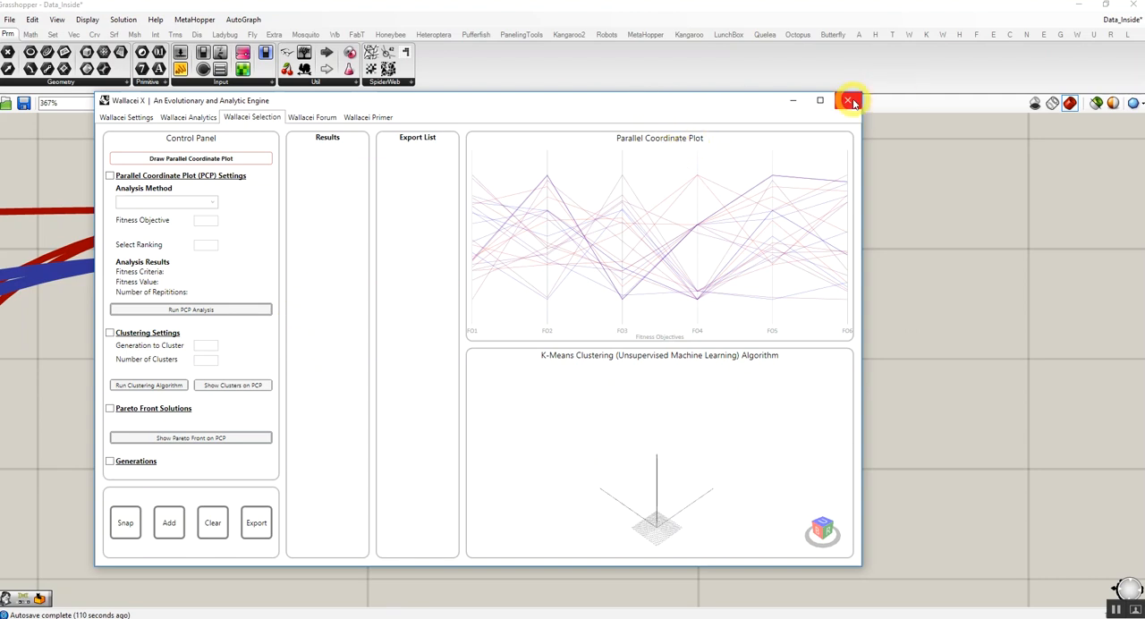
{"action": "left_click", "coordinate": [847, 98]}
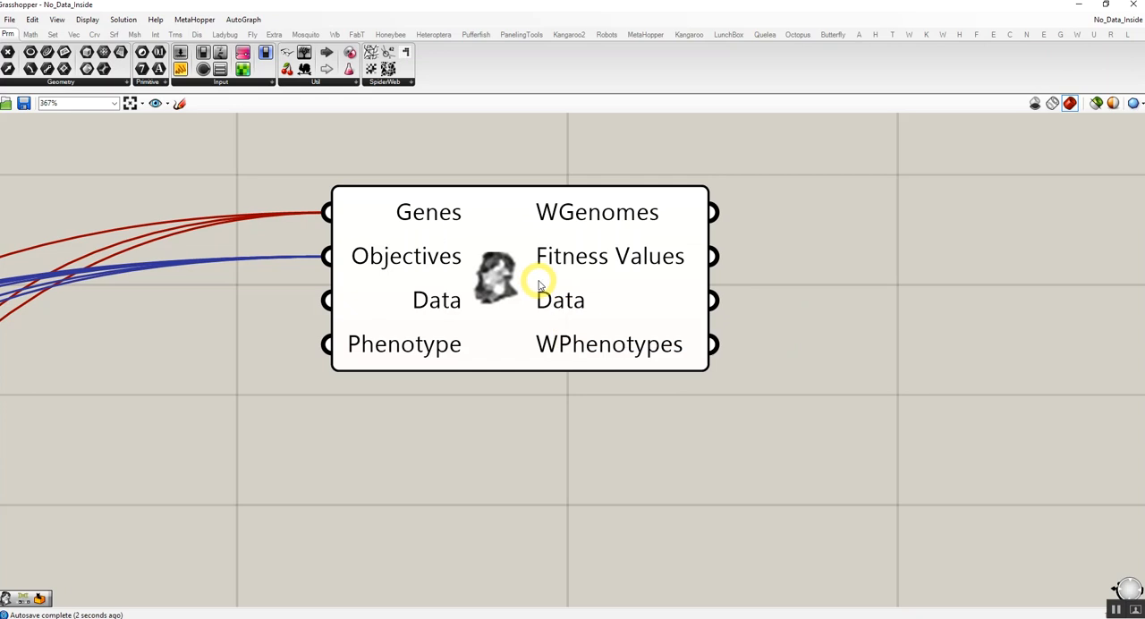
{"action": "mouse_move", "coordinate": [497, 295]}
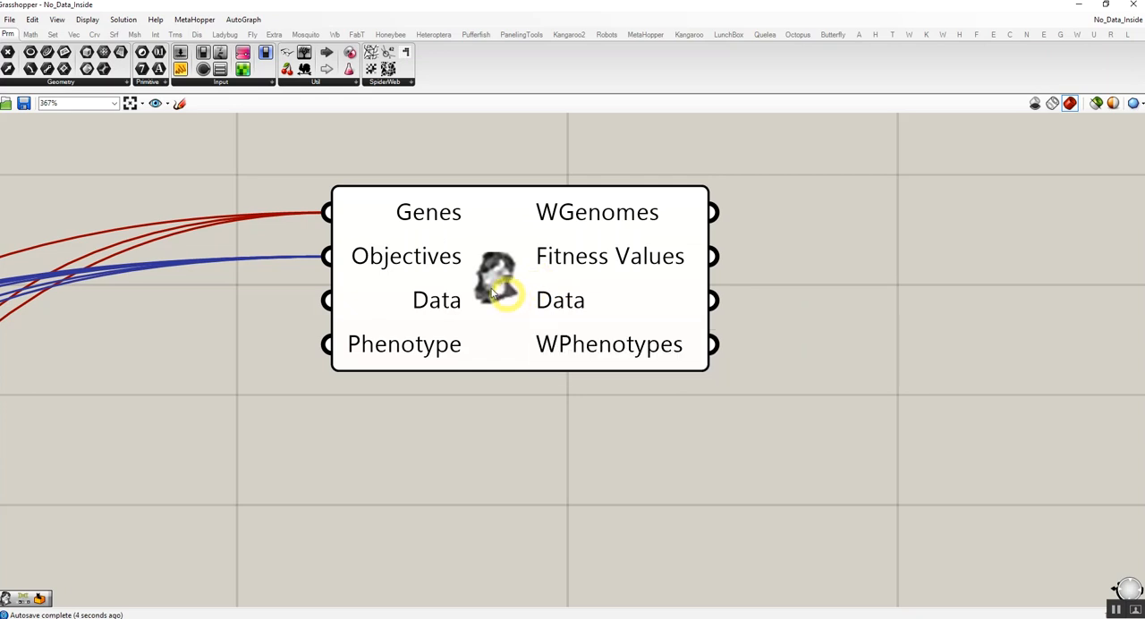
{"action": "mouse_move", "coordinate": [500, 336]}
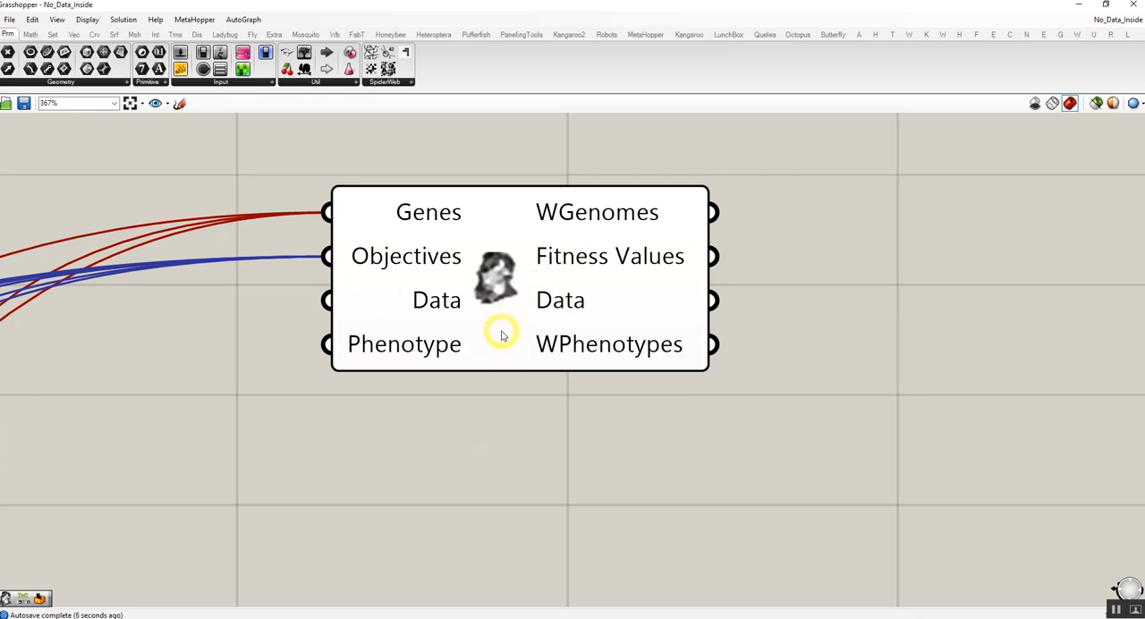
{"action": "mouse_move", "coordinate": [776, 333]}
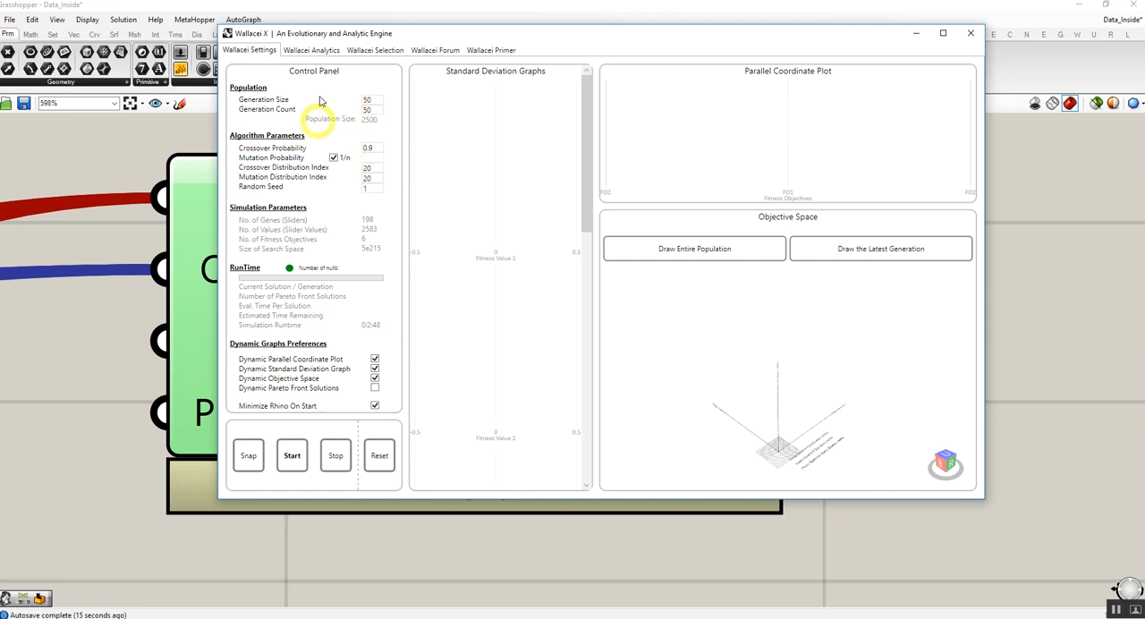
- View the stored fitness graphs, draw the parallel coordinate plot, and return to the settings page
{"action": "left_click", "coordinate": [311, 50]}
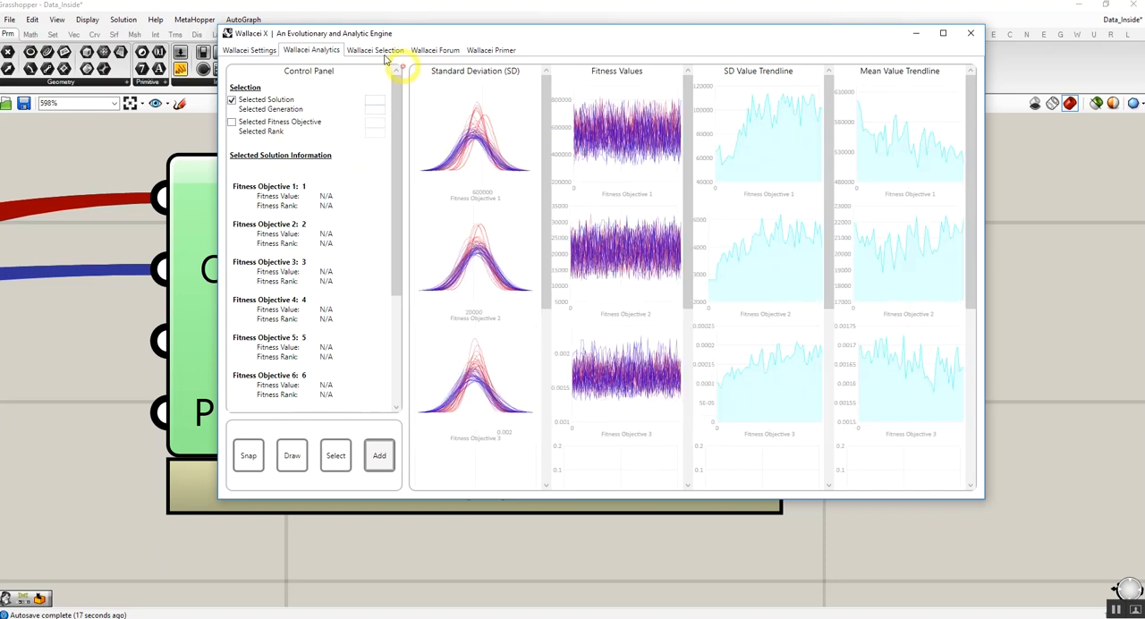
{"action": "left_click", "coordinate": [375, 50]}
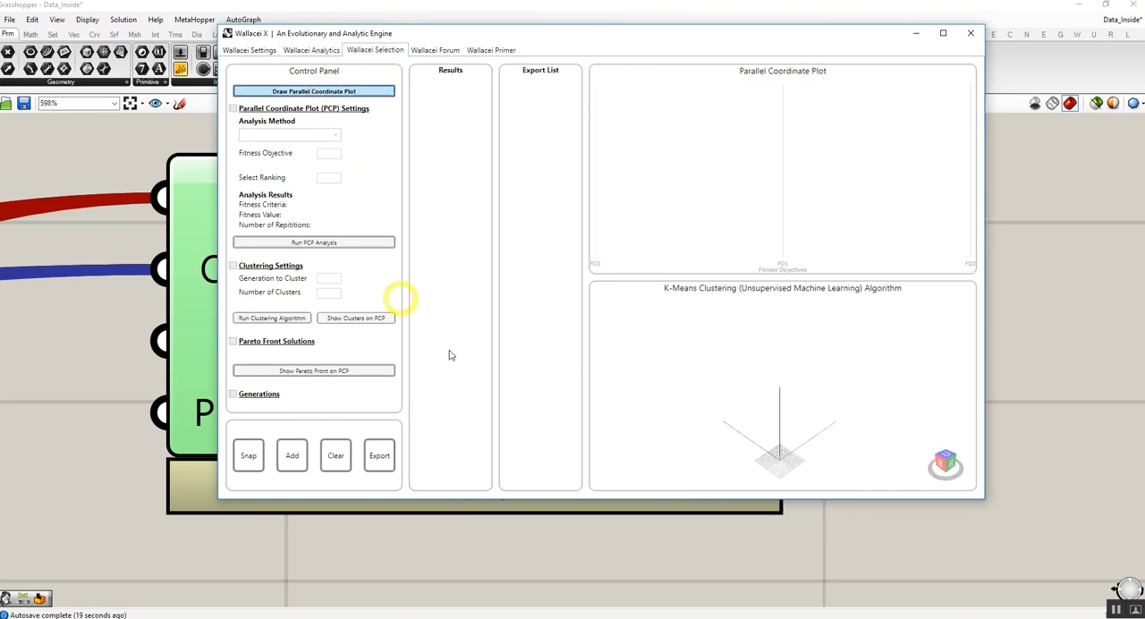
{"action": "left_click", "coordinate": [315, 90]}
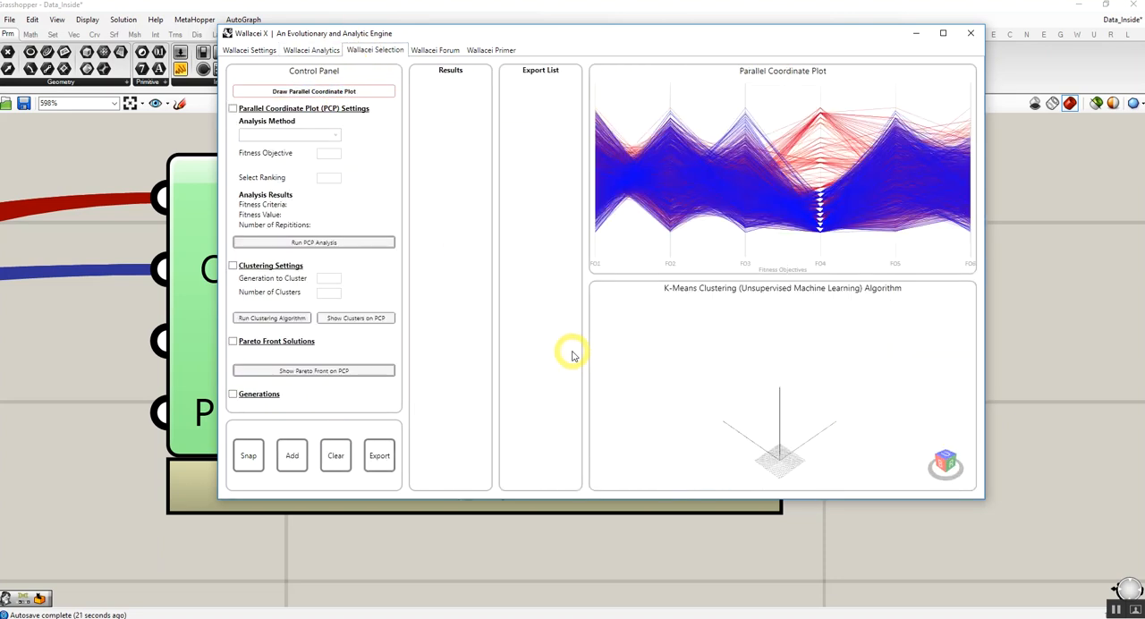
{"action": "left_click", "coordinate": [249, 50]}
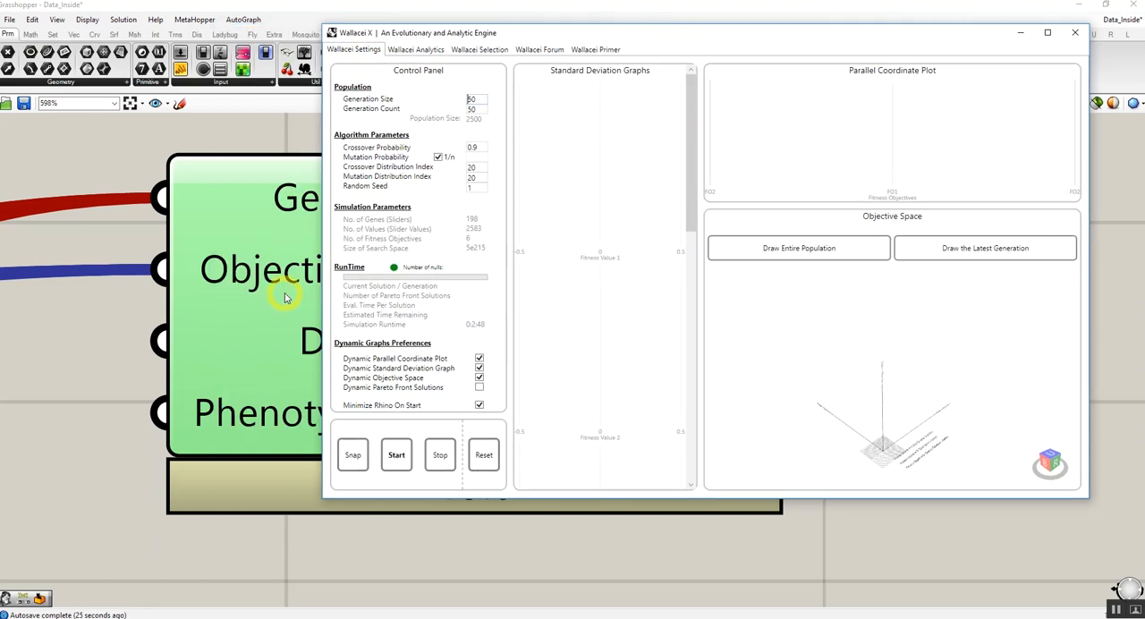
{"action": "mouse_move", "coordinate": [522, 322]}
{"action": "type", "text": "100"}
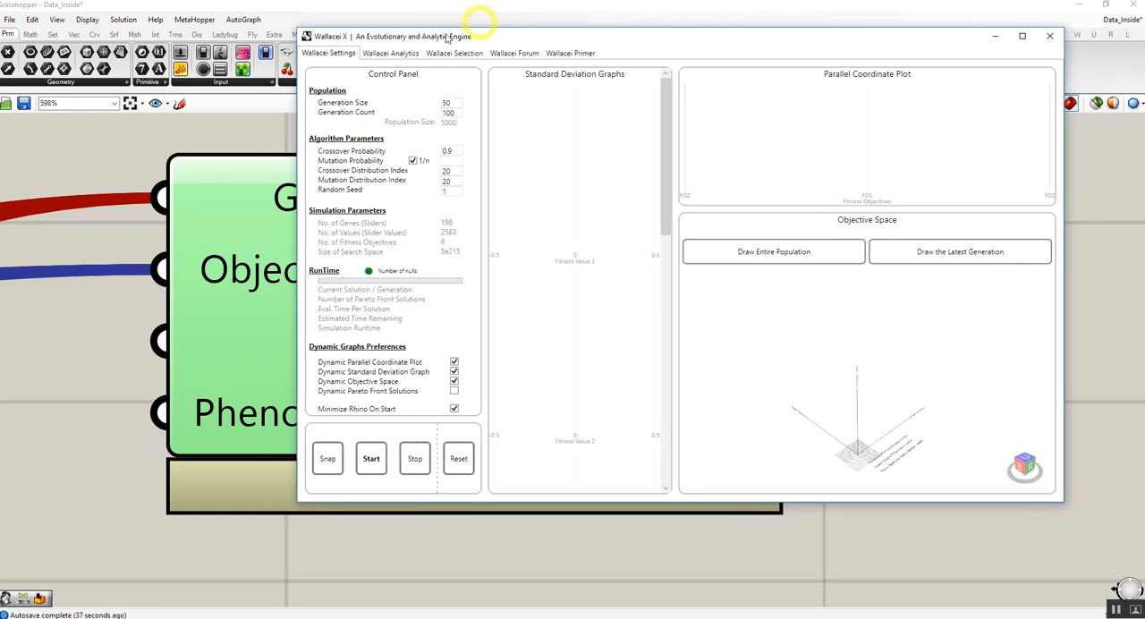
- Confirm the analytics graphs are empty after raising generations to 100, then close Wallacei X
{"action": "left_click", "coordinate": [390, 54]}
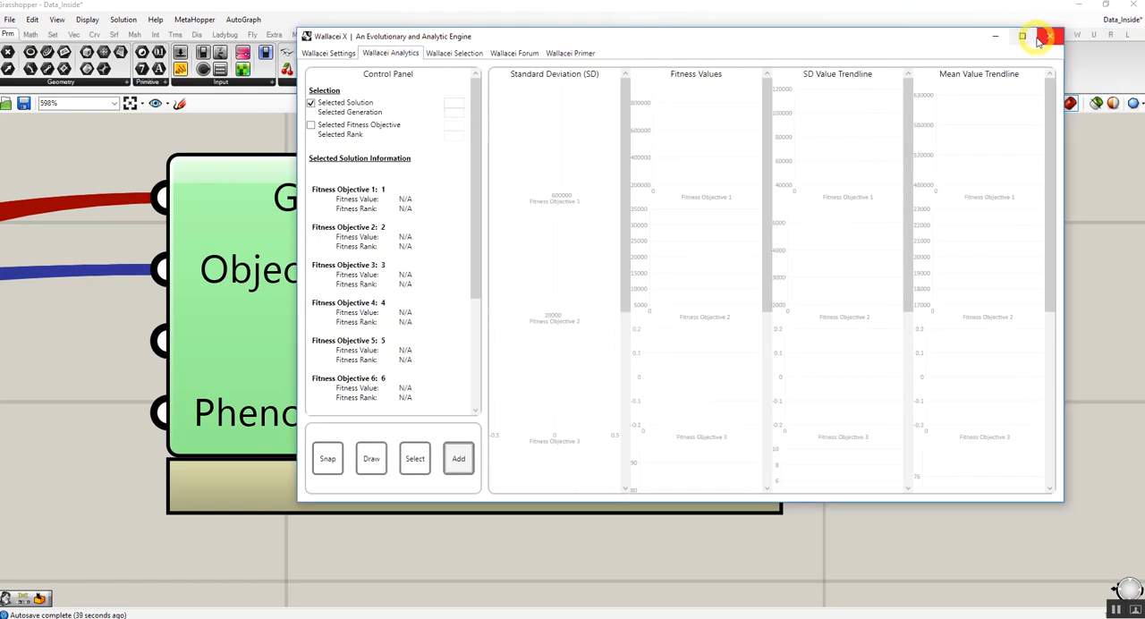
{"action": "left_click", "coordinate": [1049, 36]}
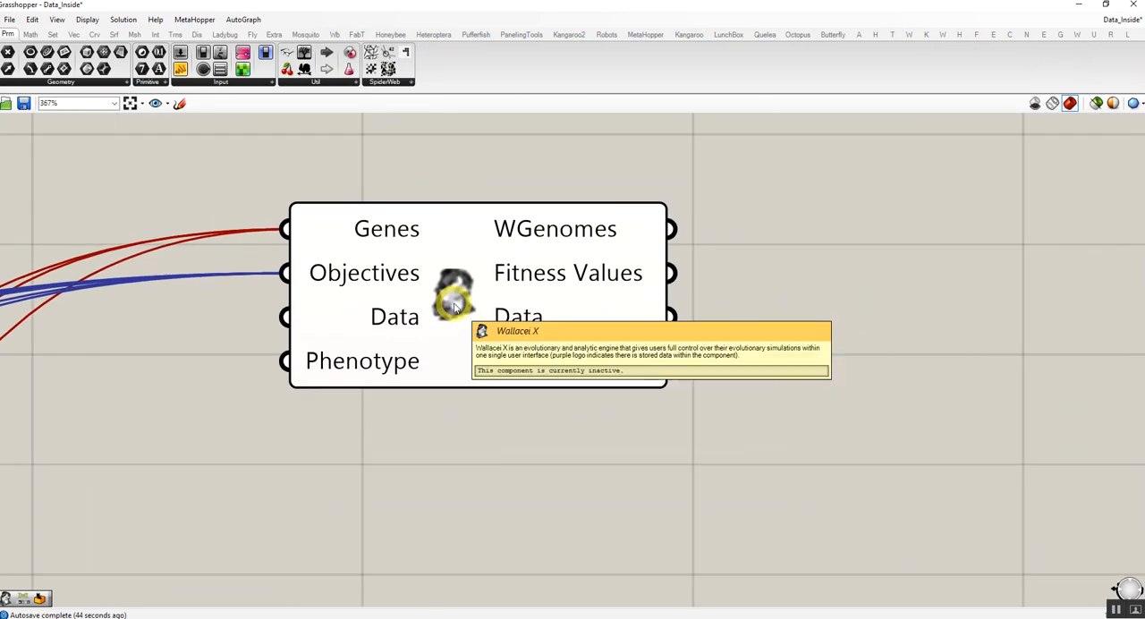
{"action": "scroll", "scroll_direction": "down", "scroll_amount": 3}
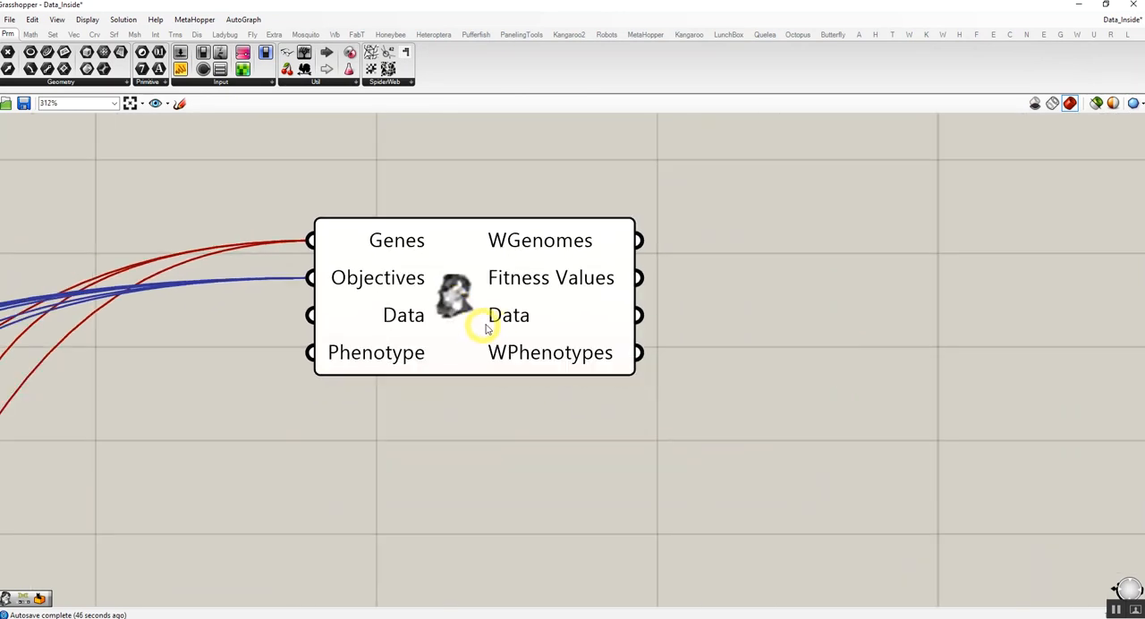
{"action": "mouse_move", "coordinate": [497, 322]}
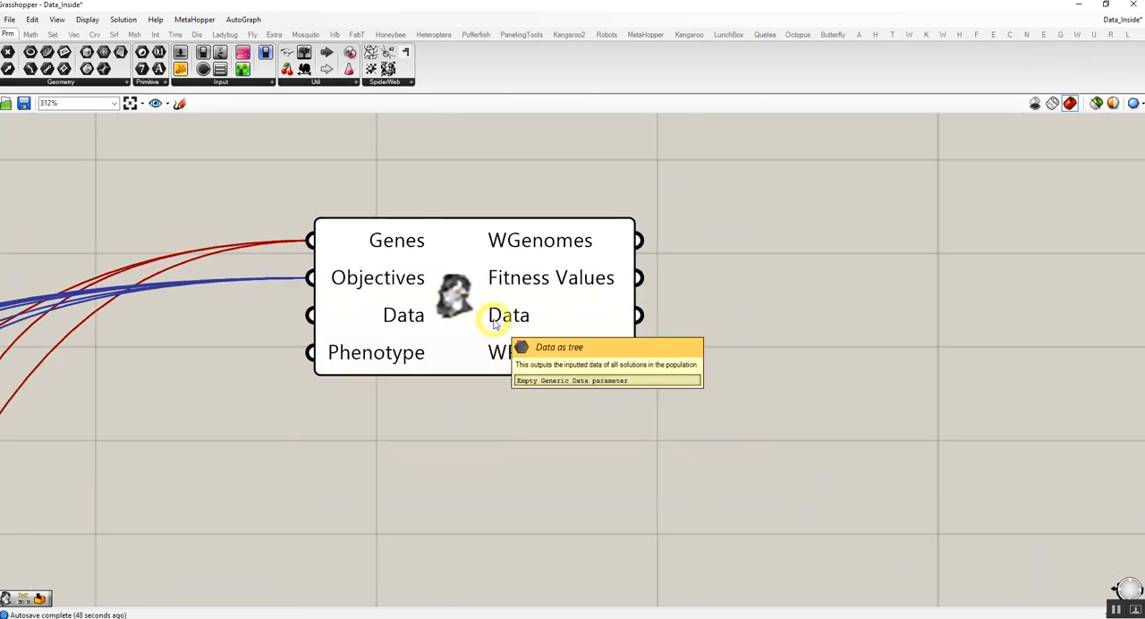